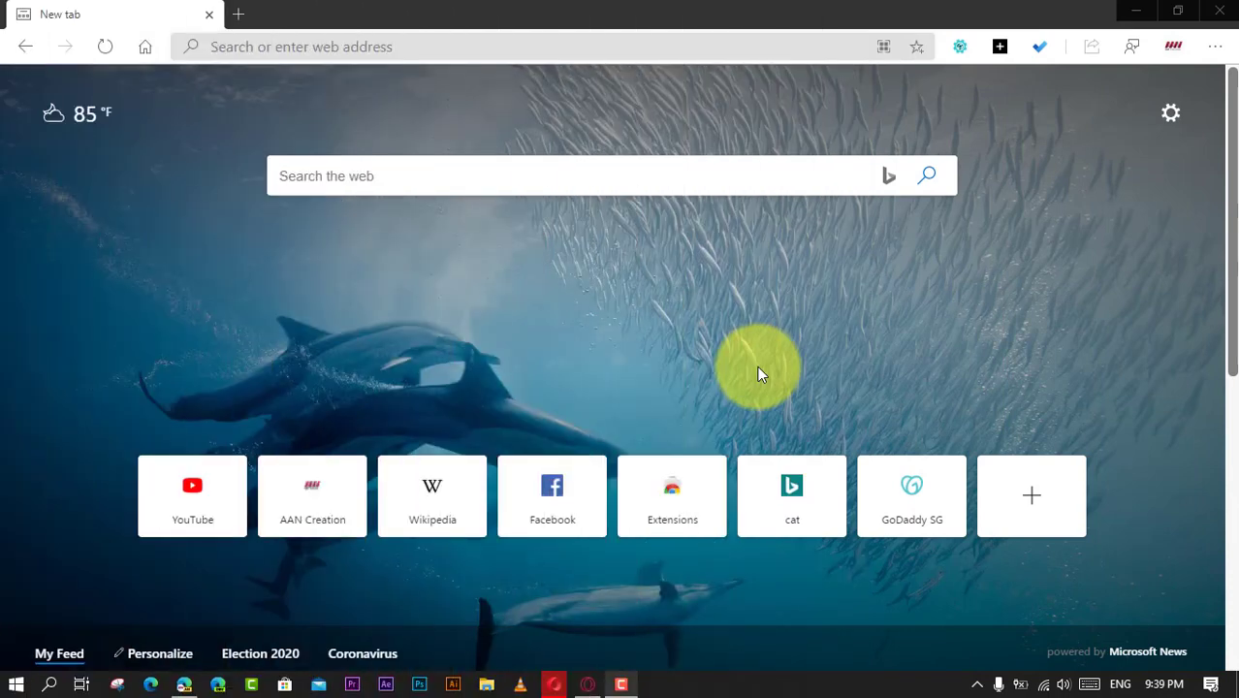
{"action": "mouse_move", "coordinate": [82, 170]}
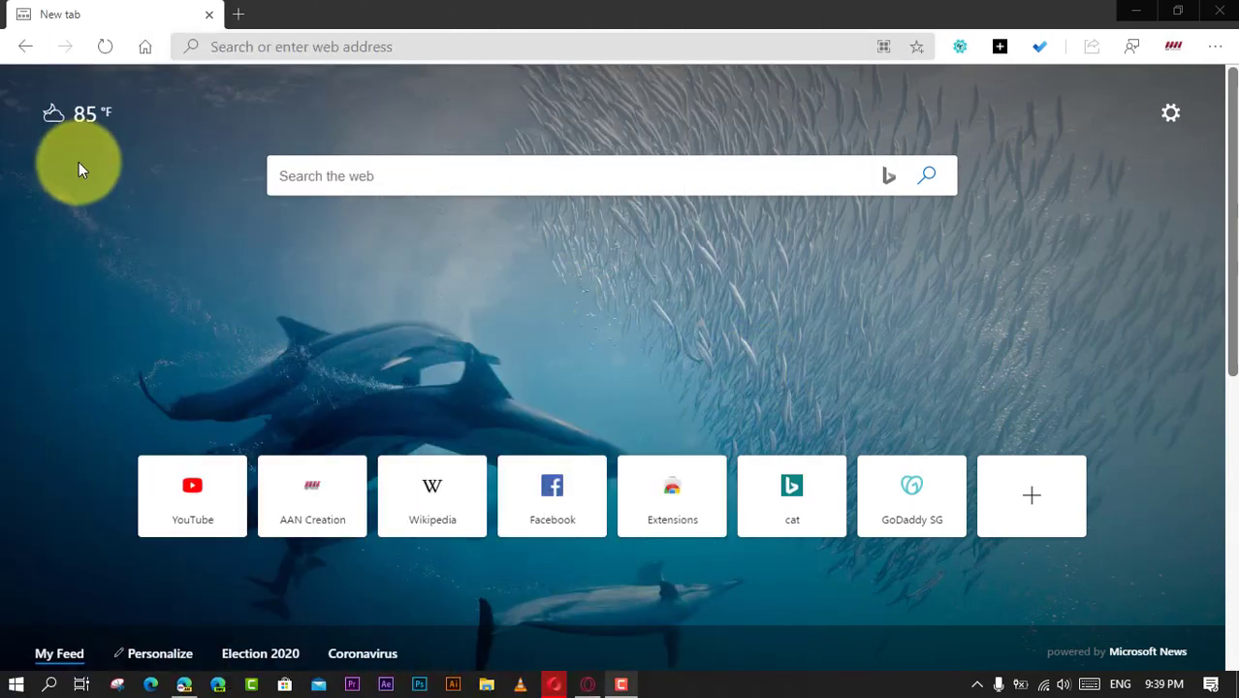
{"action": "left_click", "coordinate": [104, 47]}
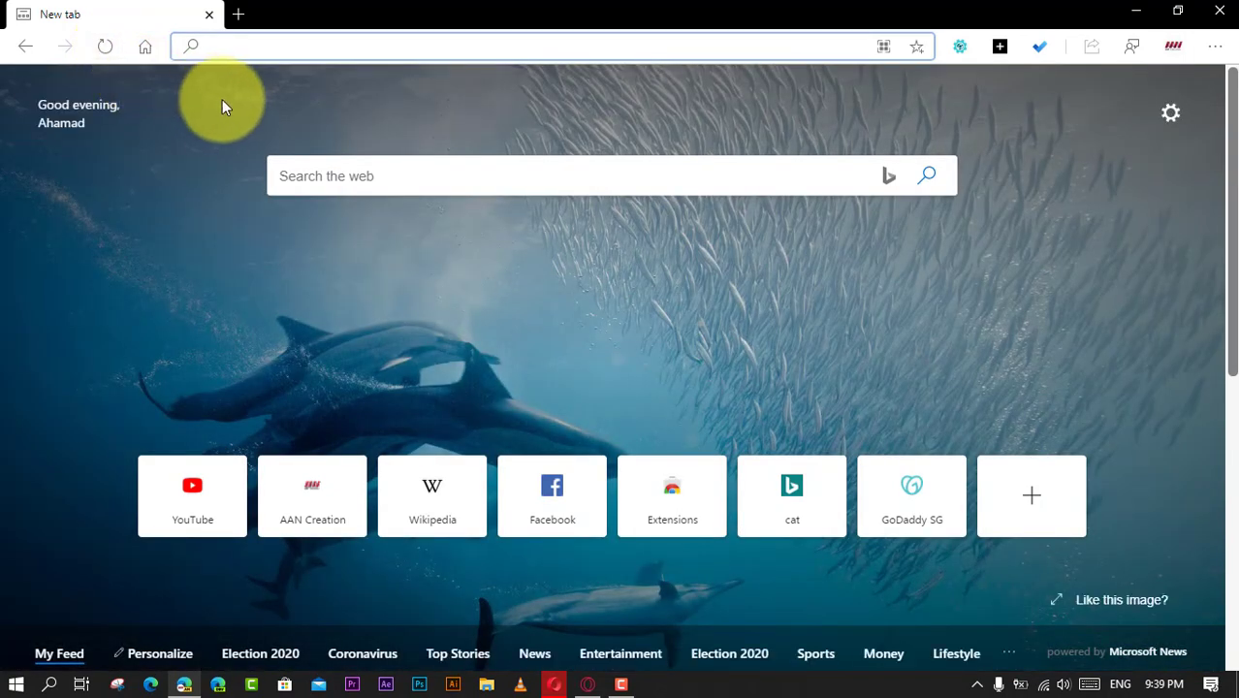
{"action": "mouse_move", "coordinate": [465, 76]}
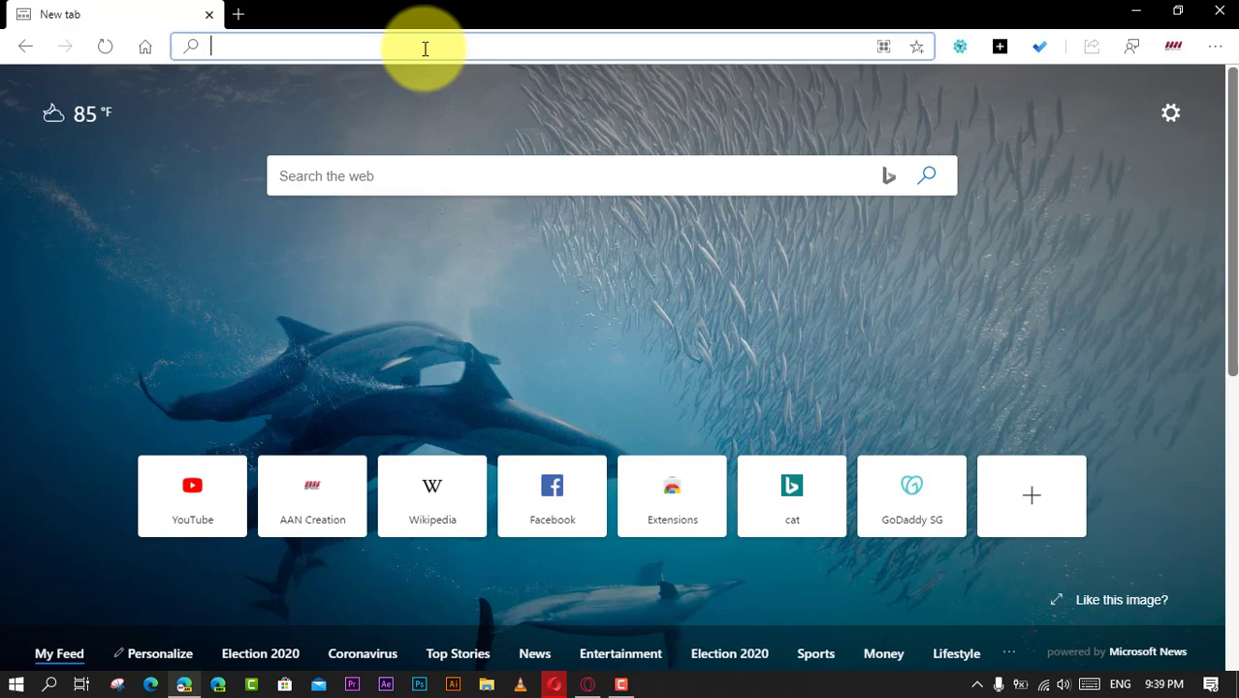
{"action": "type", "text": "https://www.google.com"}
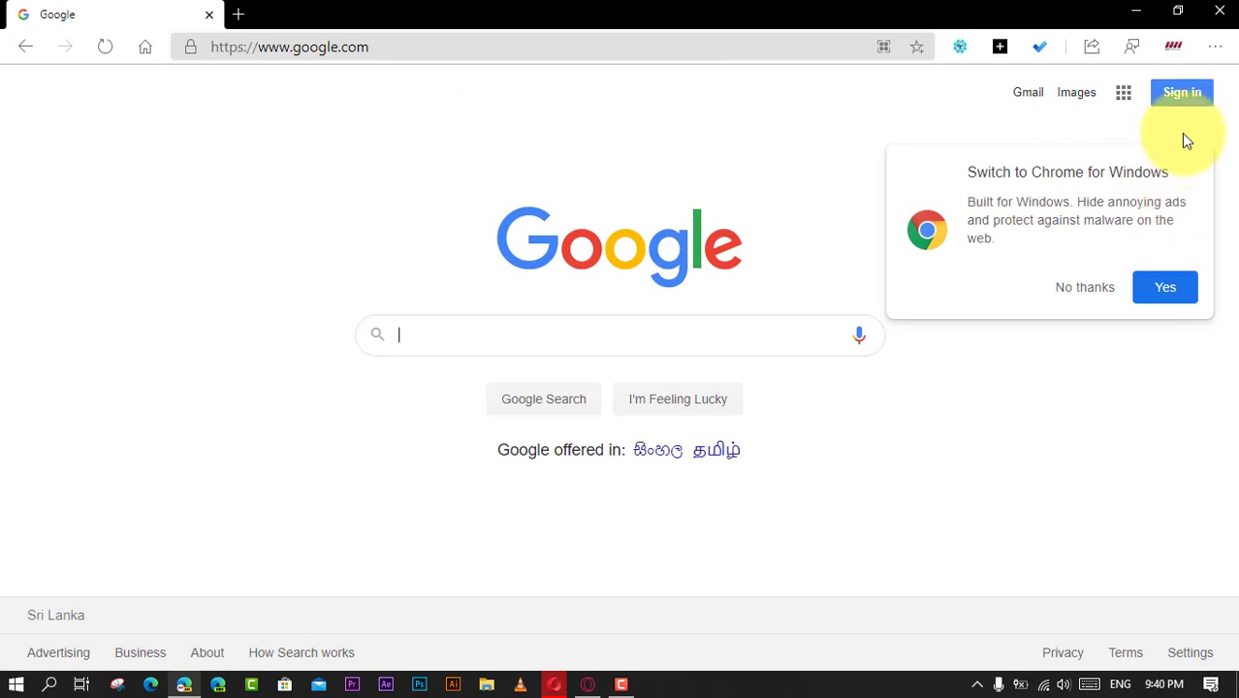
{"action": "left_click", "coordinate": [1085, 287]}
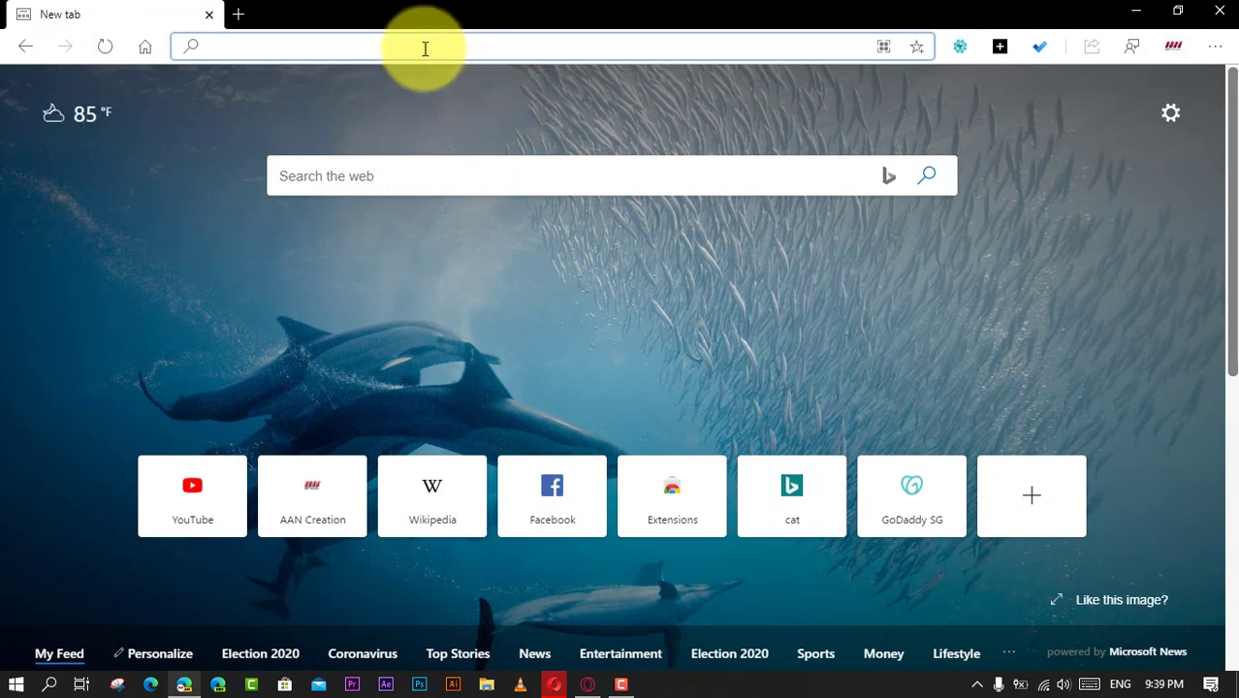
{"action": "type", "text": "https://www.google.com"}
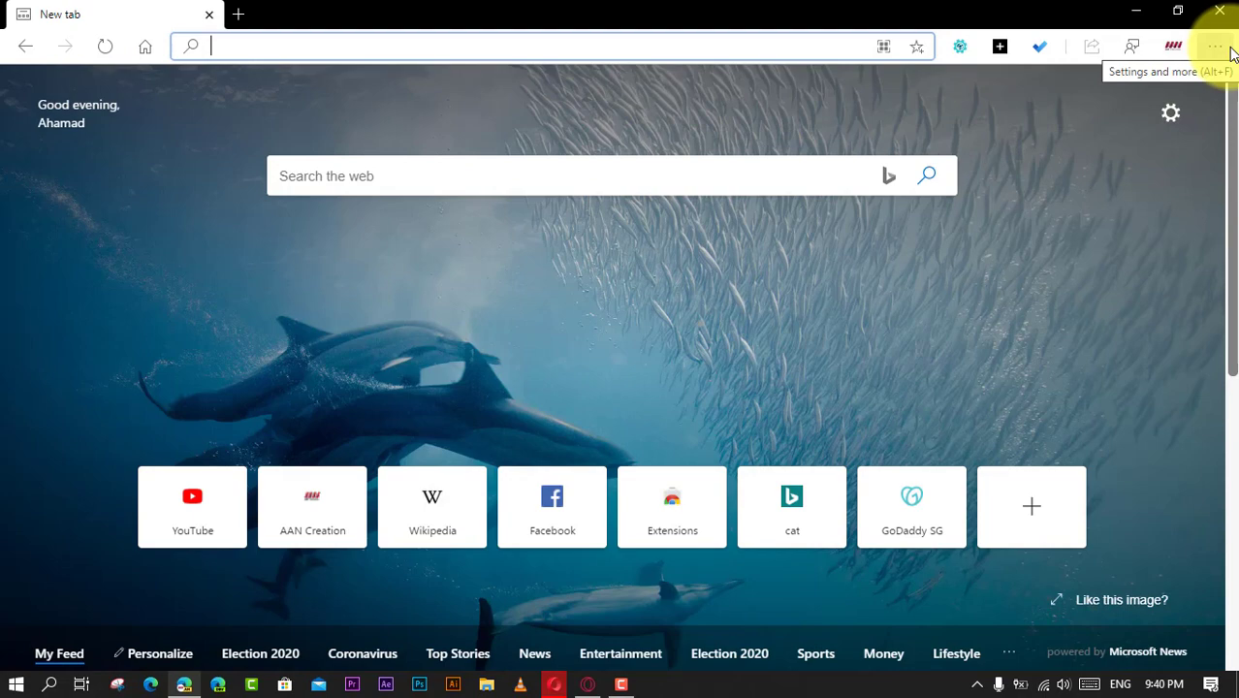
Step: Go to Settings > Profiles > Passwords and show the saved passwords' extra actions menu
{"action": "left_click", "coordinate": [1215, 46]}
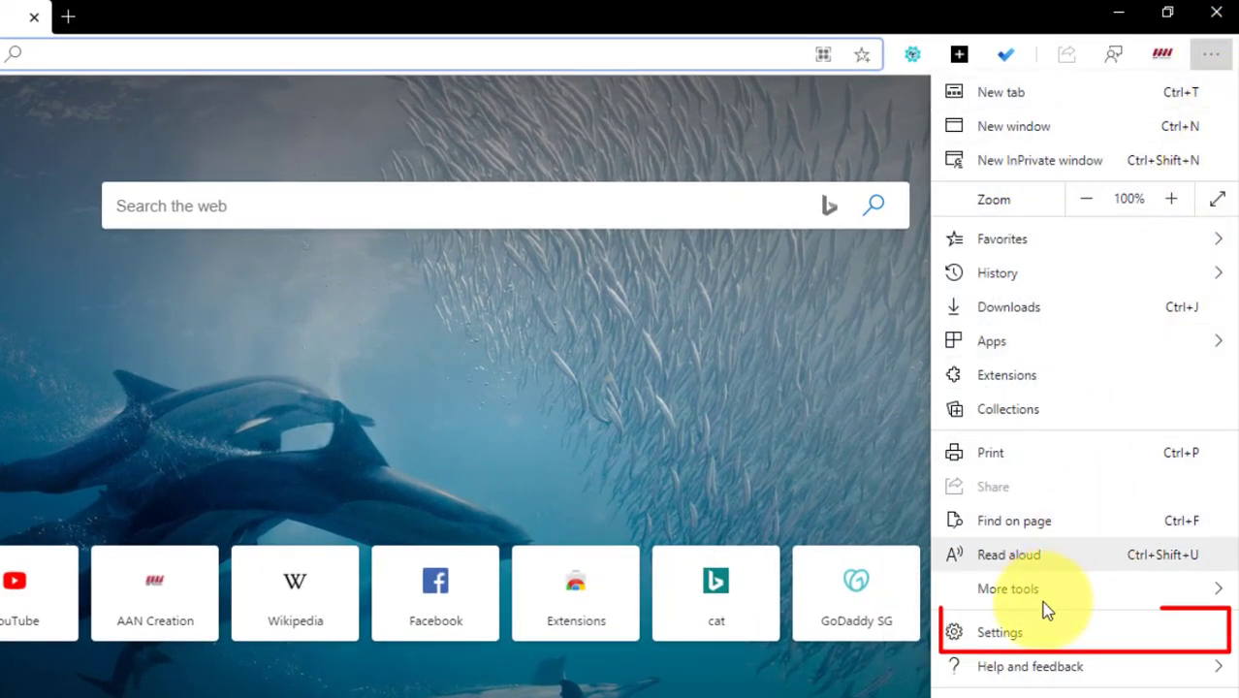
{"action": "left_click", "coordinate": [1000, 632]}
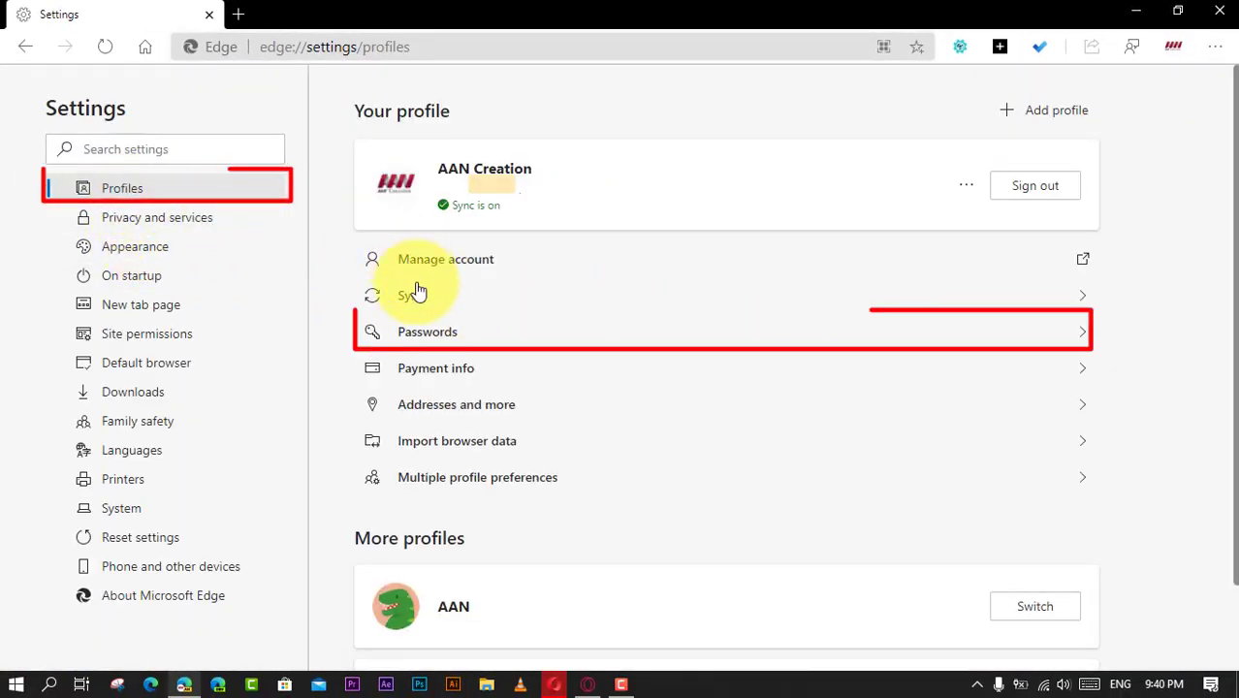
{"action": "left_click", "coordinate": [427, 332]}
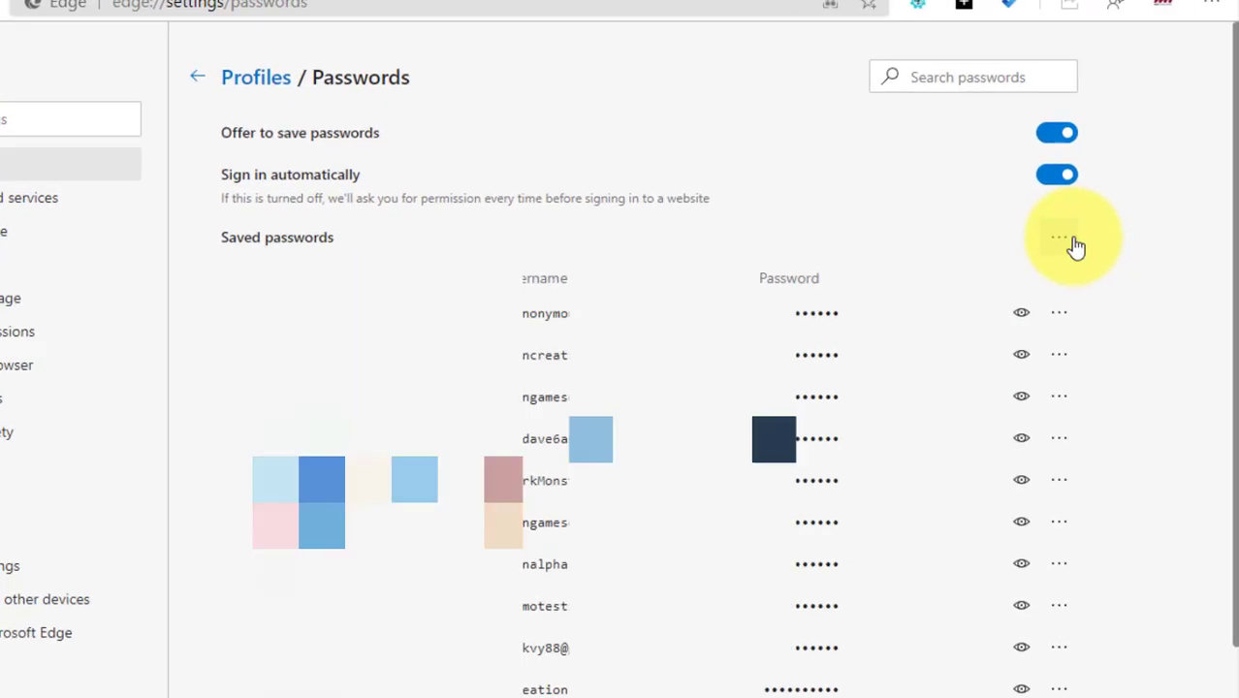
{"action": "left_click", "coordinate": [1059, 238]}
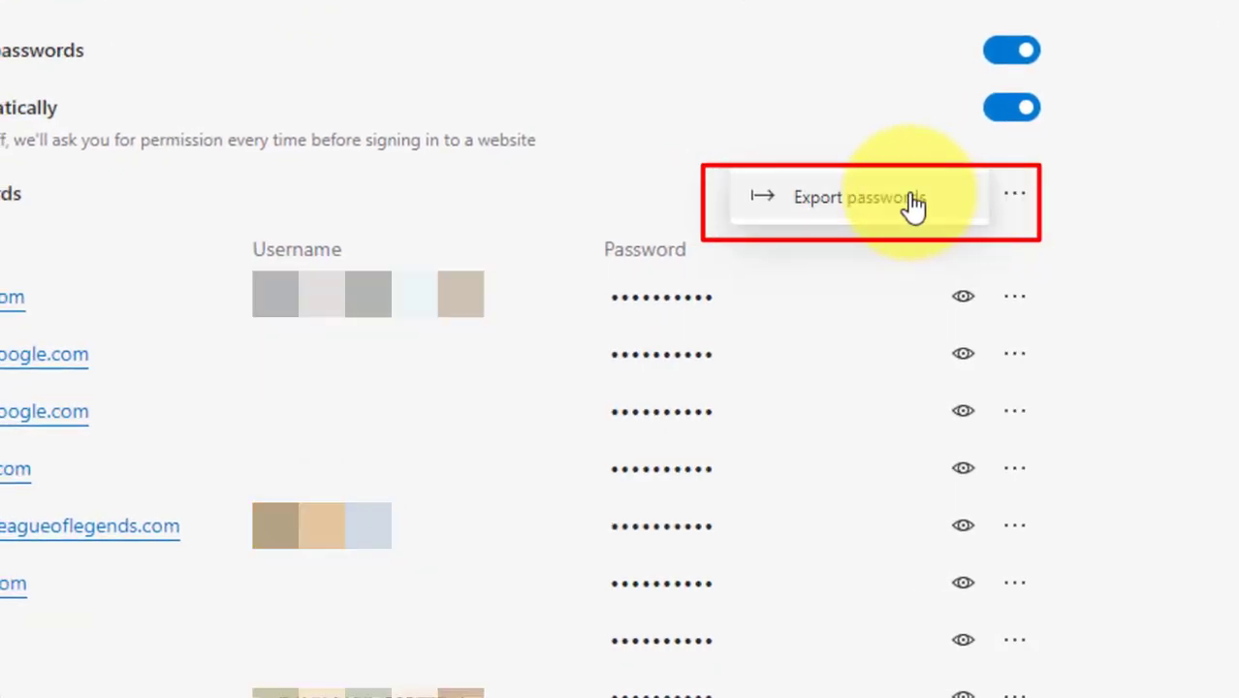
Step: Choose Export passwords and confirm it in the warning dialog
{"action": "left_click", "coordinate": [857, 197]}
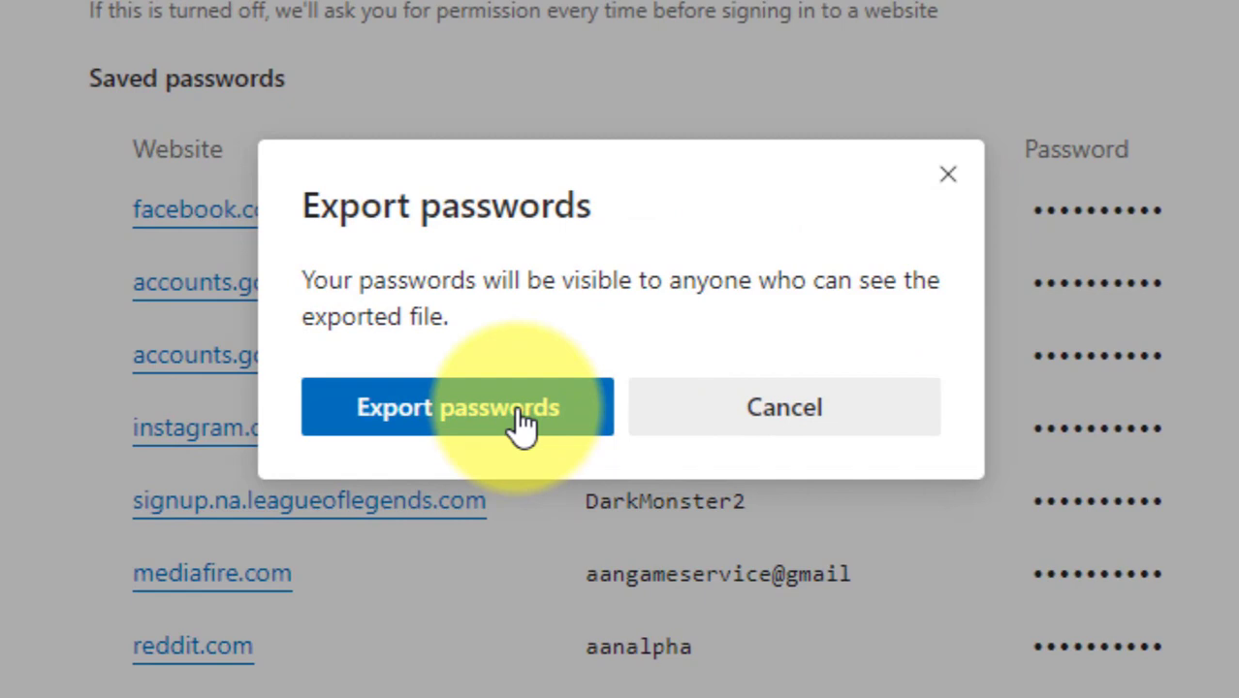
{"action": "mouse_move", "coordinate": [936, 310]}
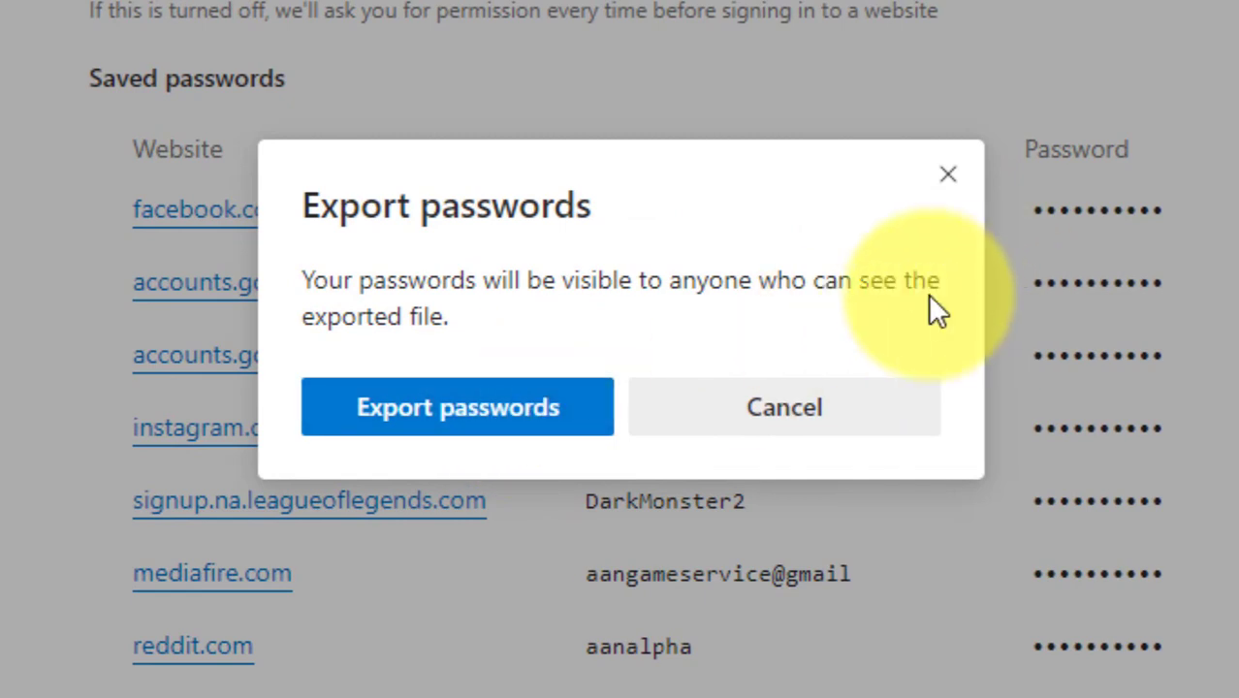
{"action": "left_click", "coordinate": [456, 406]}
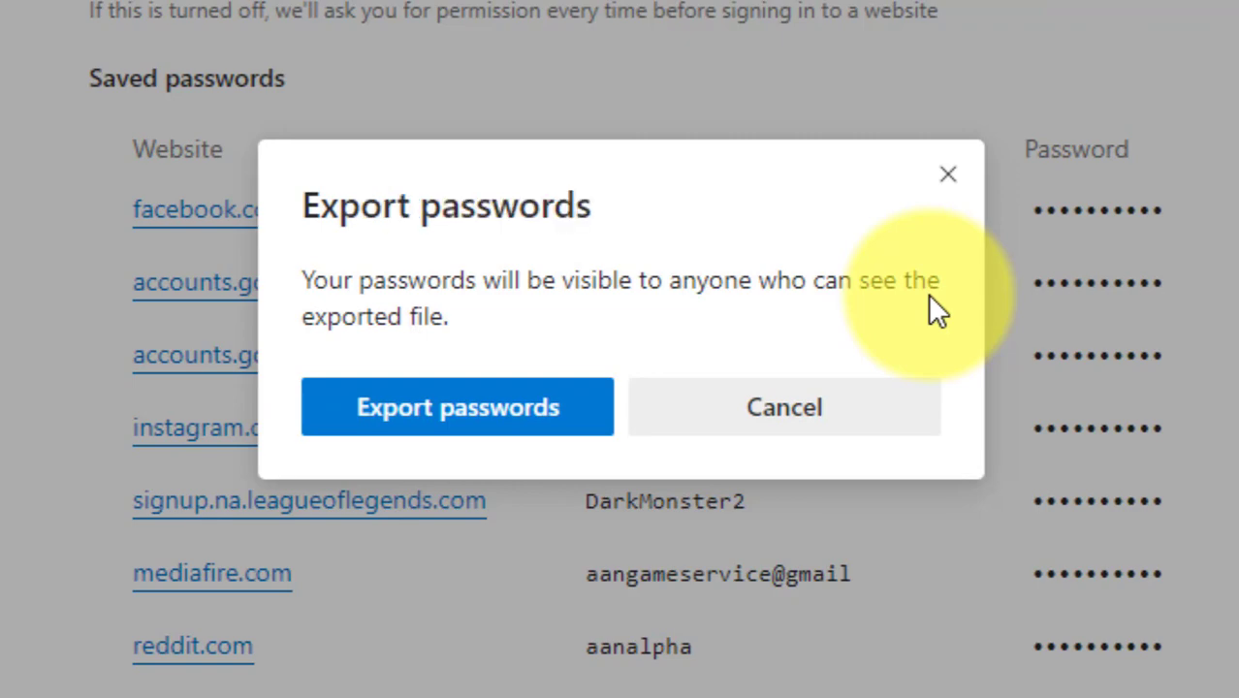
{"action": "left_click", "coordinate": [457, 406]}
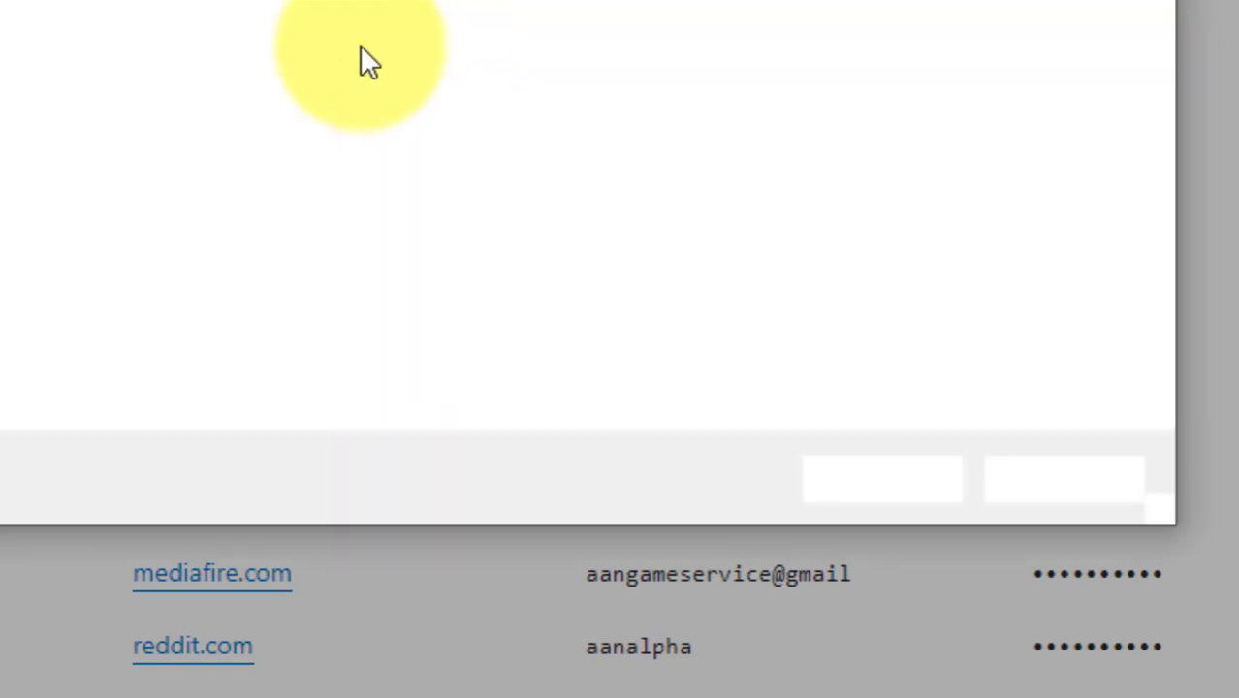